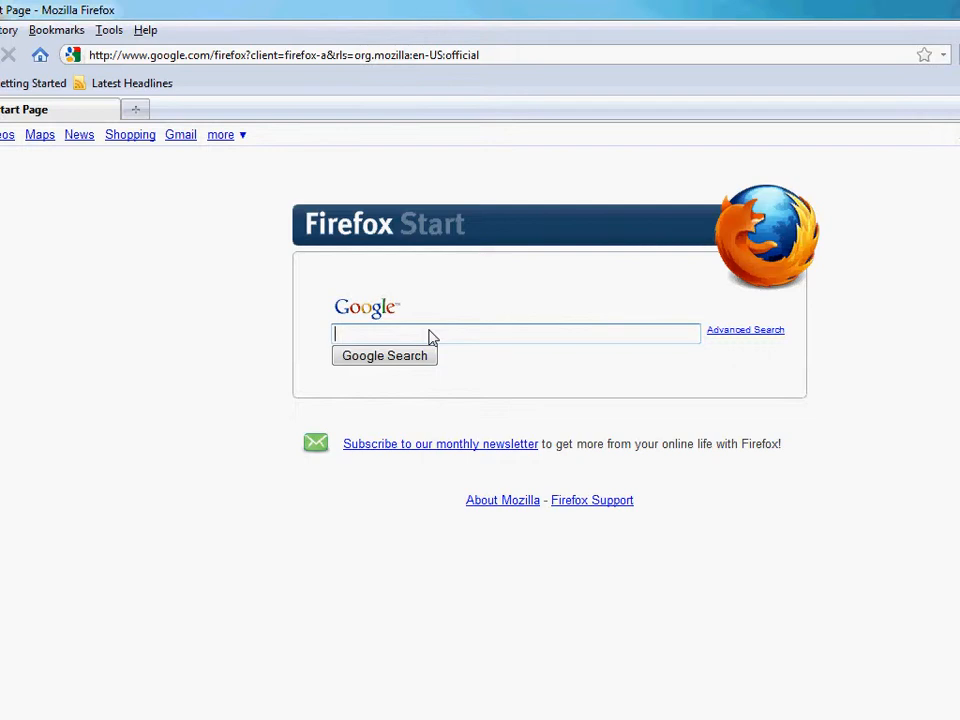
# Step: Search Google for 'dopdf', reach dopdf.com's free download, and cancel saving dopdf-7.exe
pyautogui.write('dopdf')
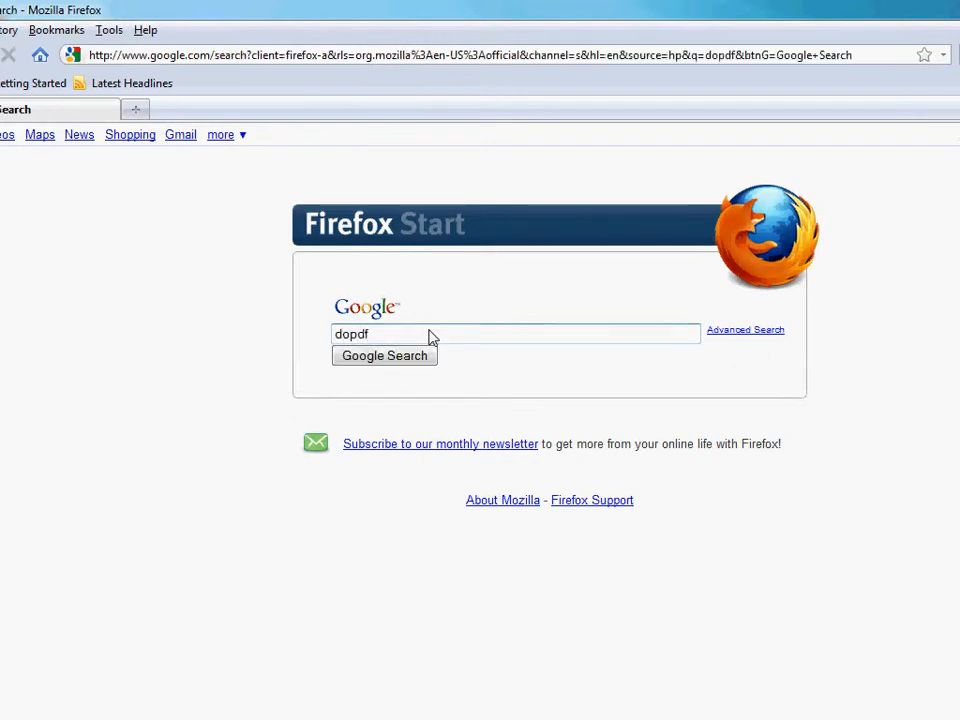
pyautogui.click(384, 356)
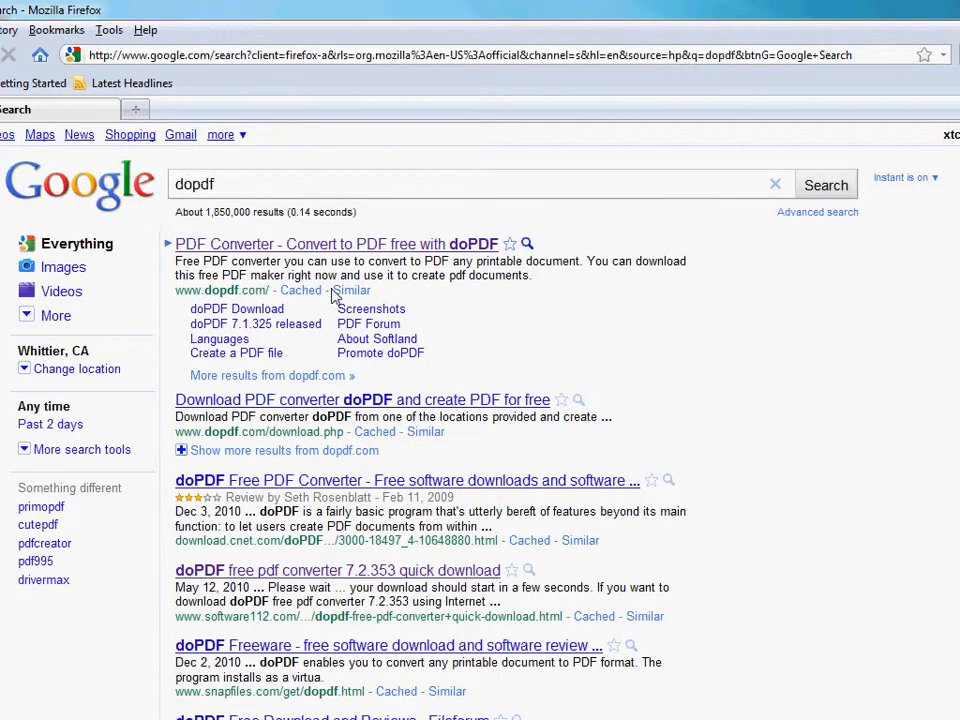
pyautogui.click(324, 244)
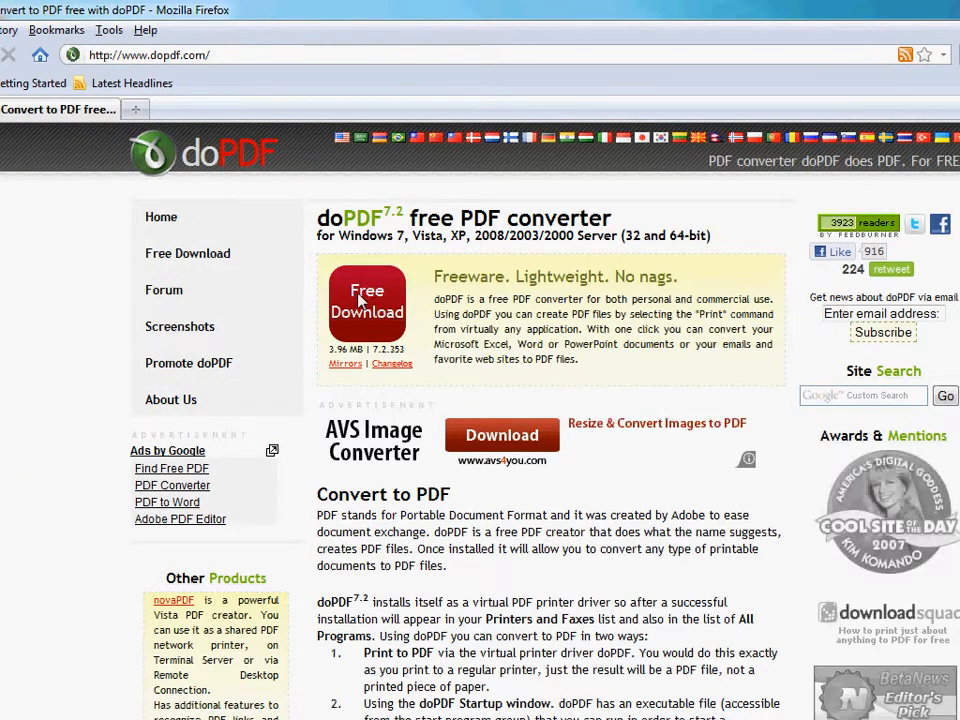
pyautogui.click(366, 304)
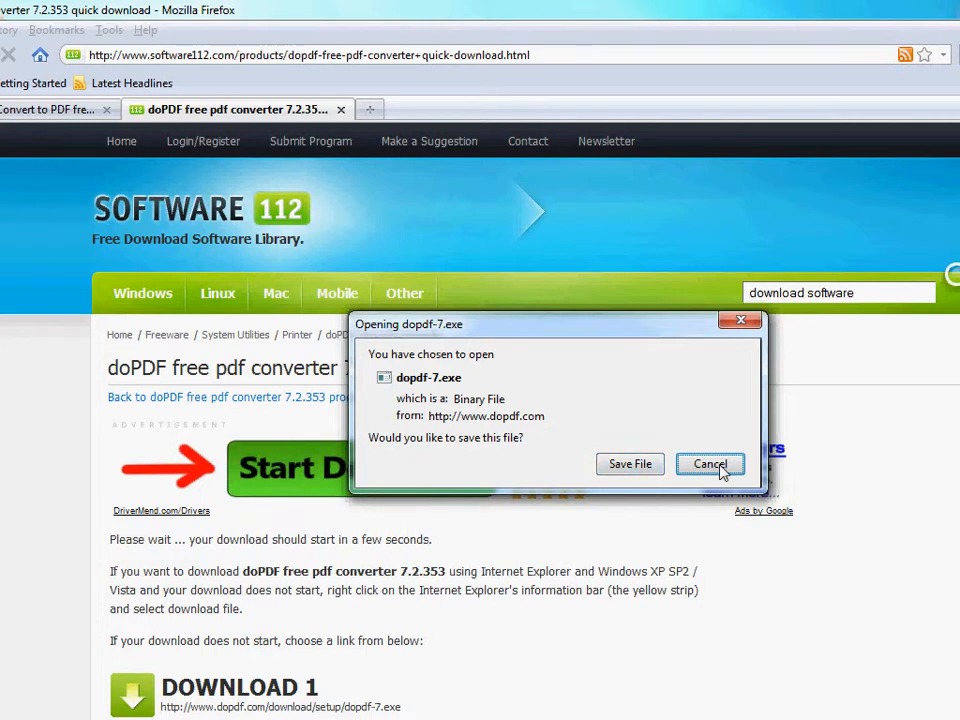
pyautogui.click(710, 464)
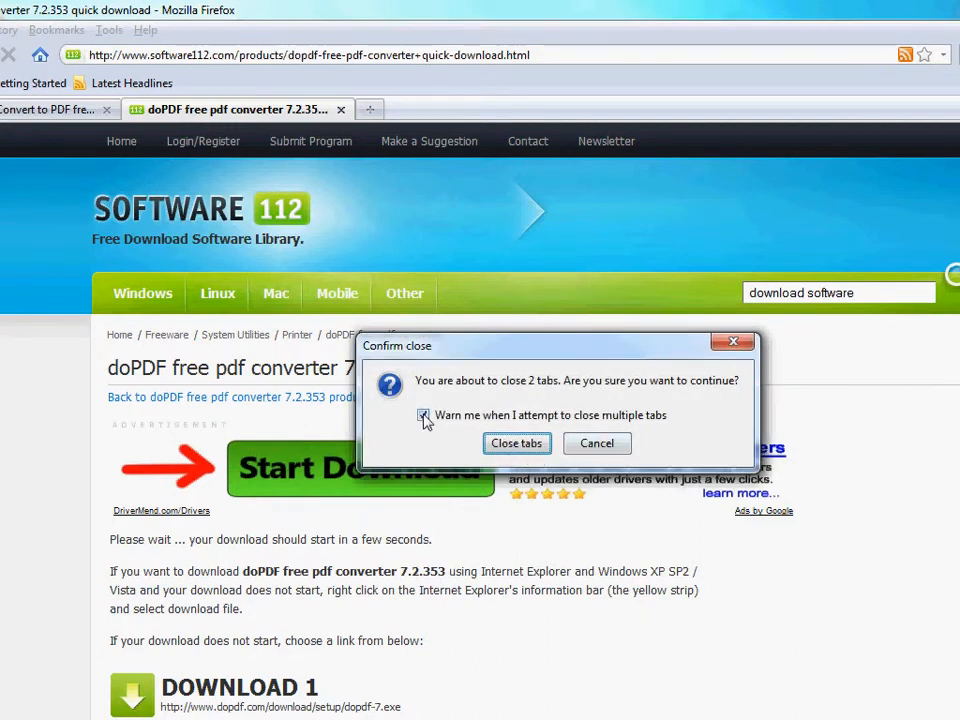
# Step: Close Firefox, launch the doPDF Printer 7.0 installer and choose English as setup language
pyautogui.click(516, 444)
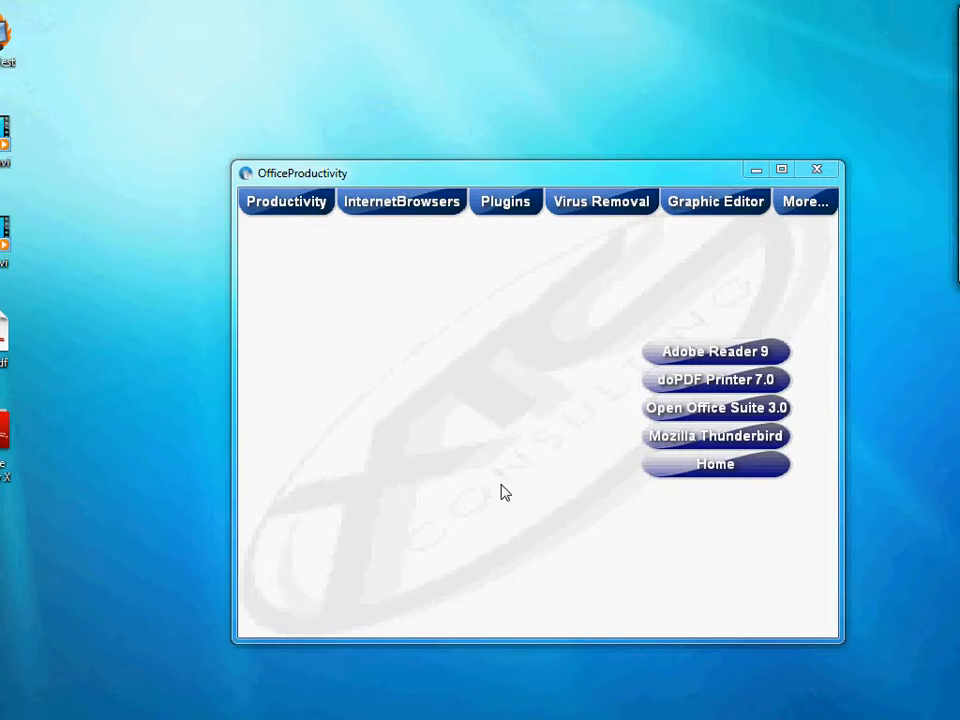
pyautogui.moveTo(664, 446)
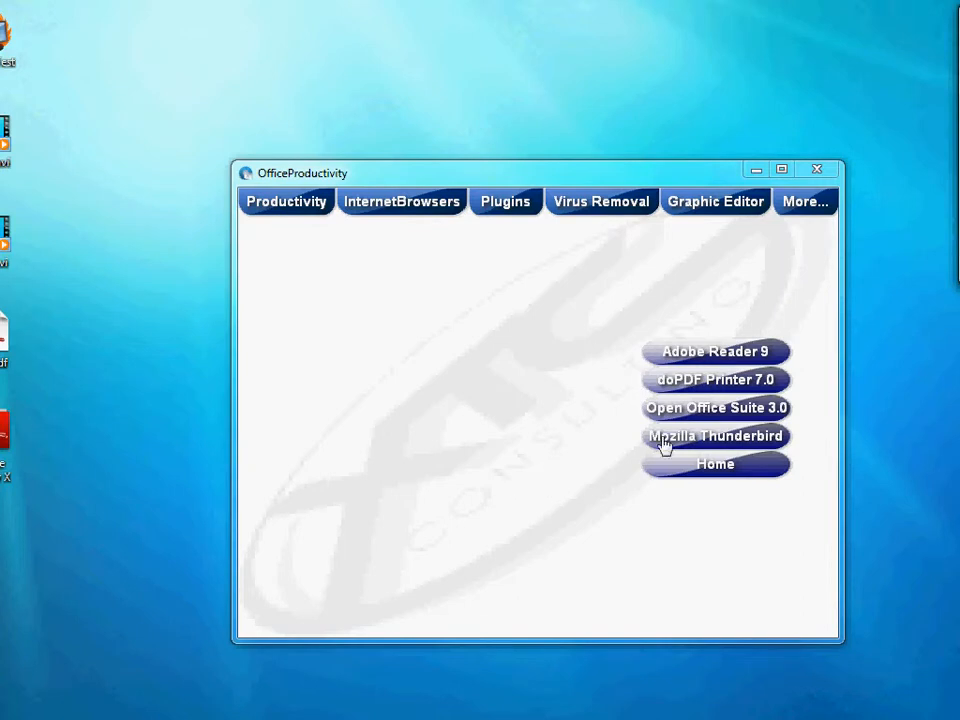
pyautogui.click(716, 380)
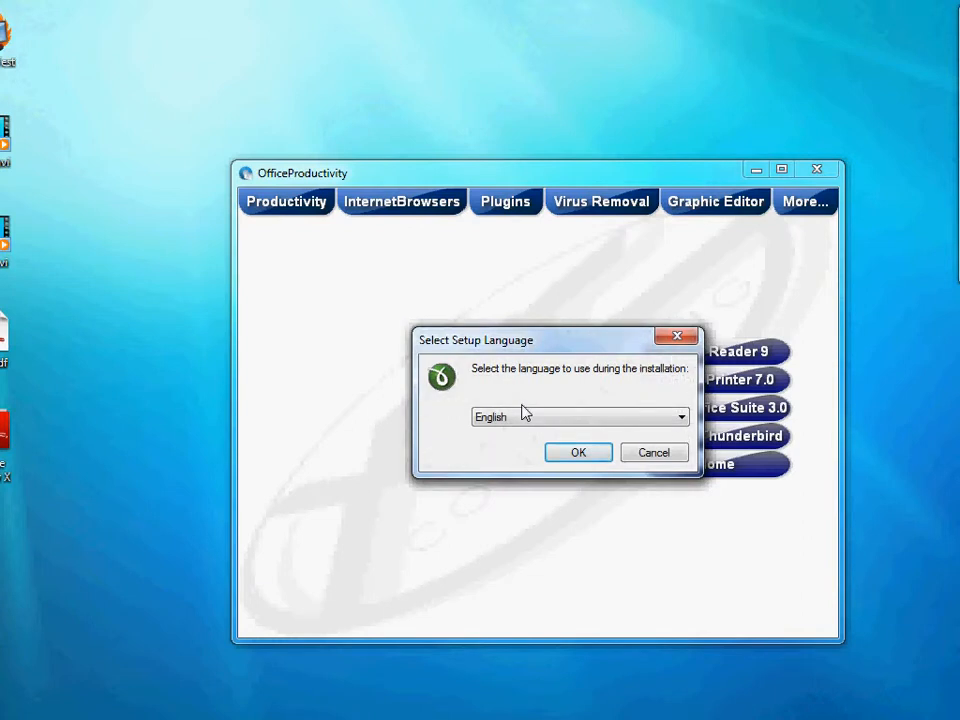
pyautogui.click(578, 452)
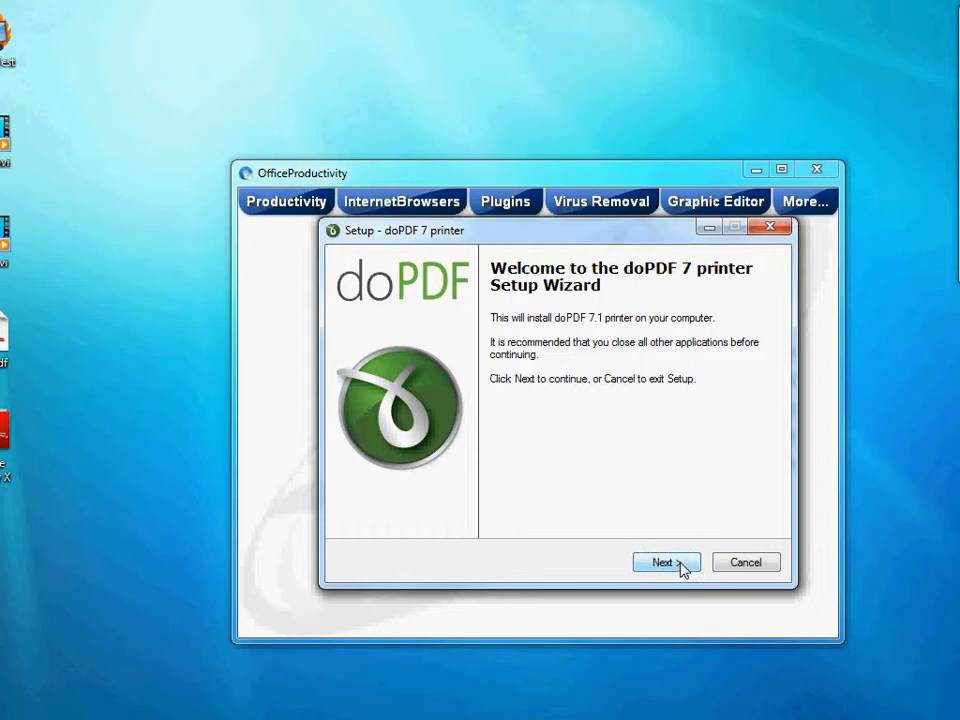
pyautogui.click(666, 562)
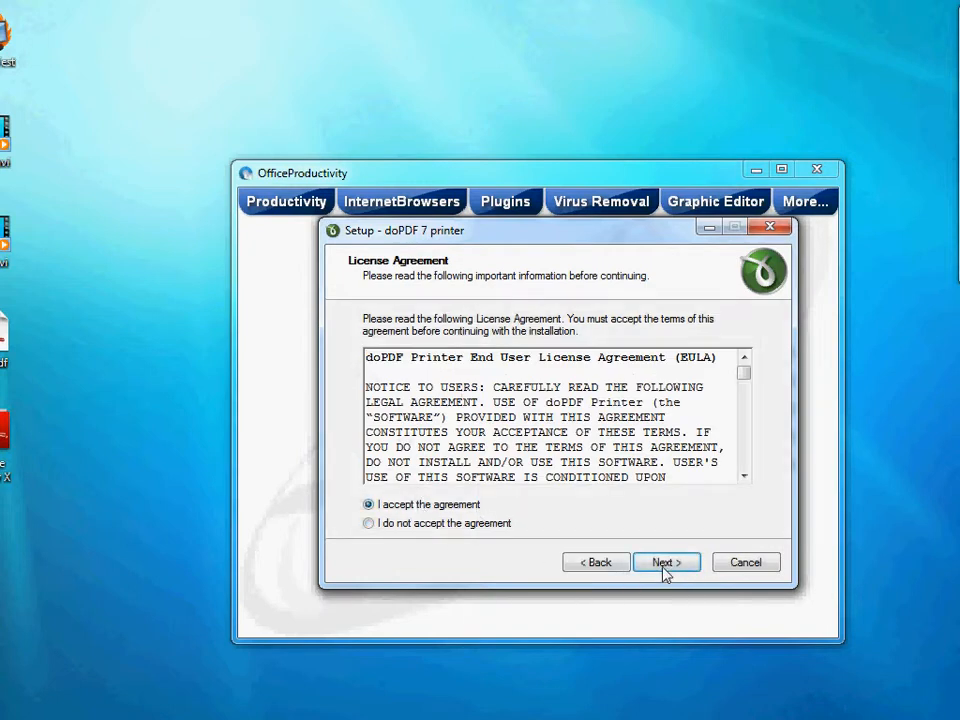
# Step: Accept the license, keep the default folder, printer choice and English only, and finish setup
pyautogui.click(666, 562)
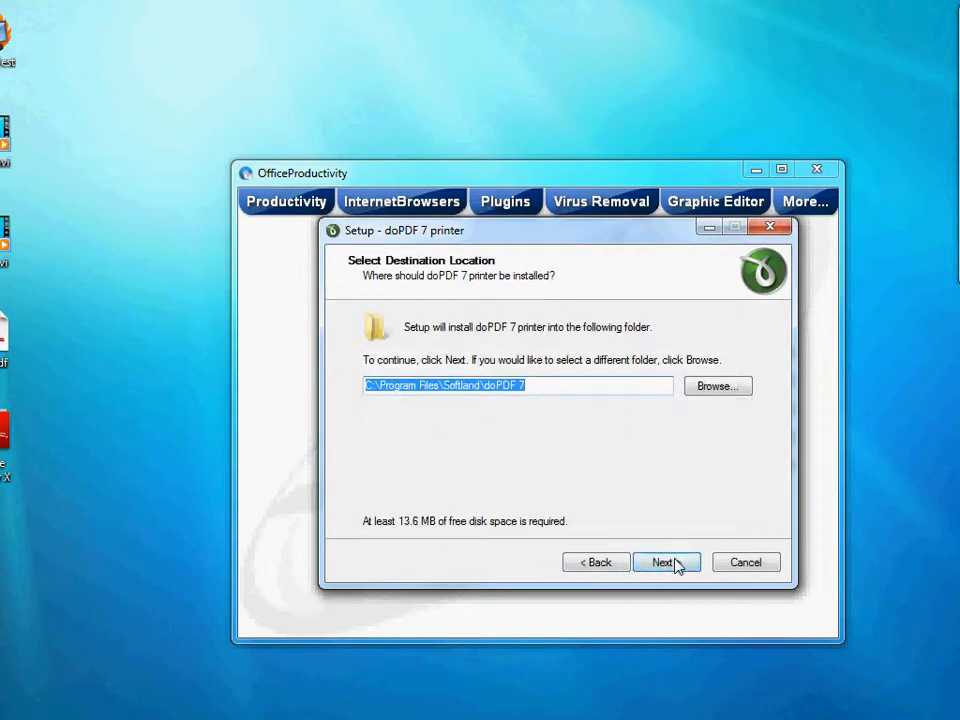
pyautogui.click(666, 562)
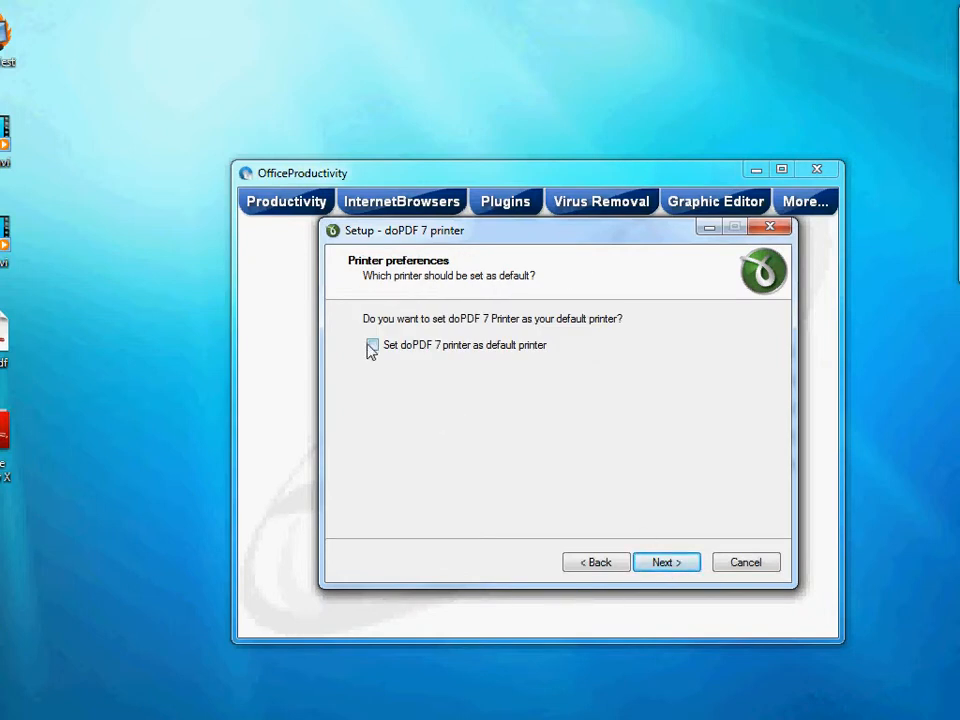
pyautogui.click(666, 562)
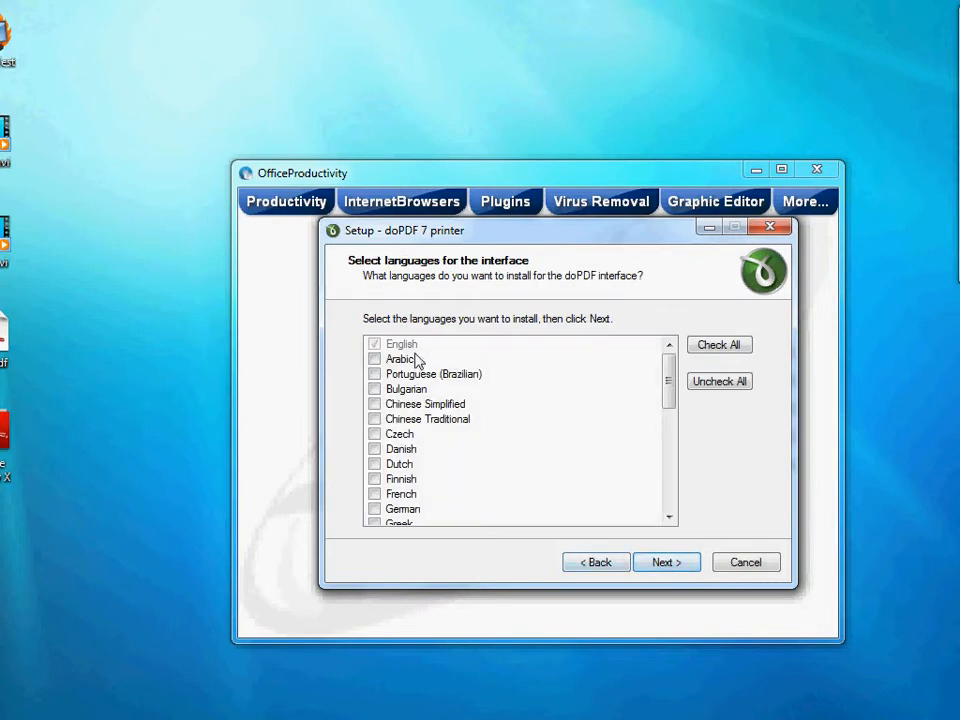
pyautogui.click(666, 562)
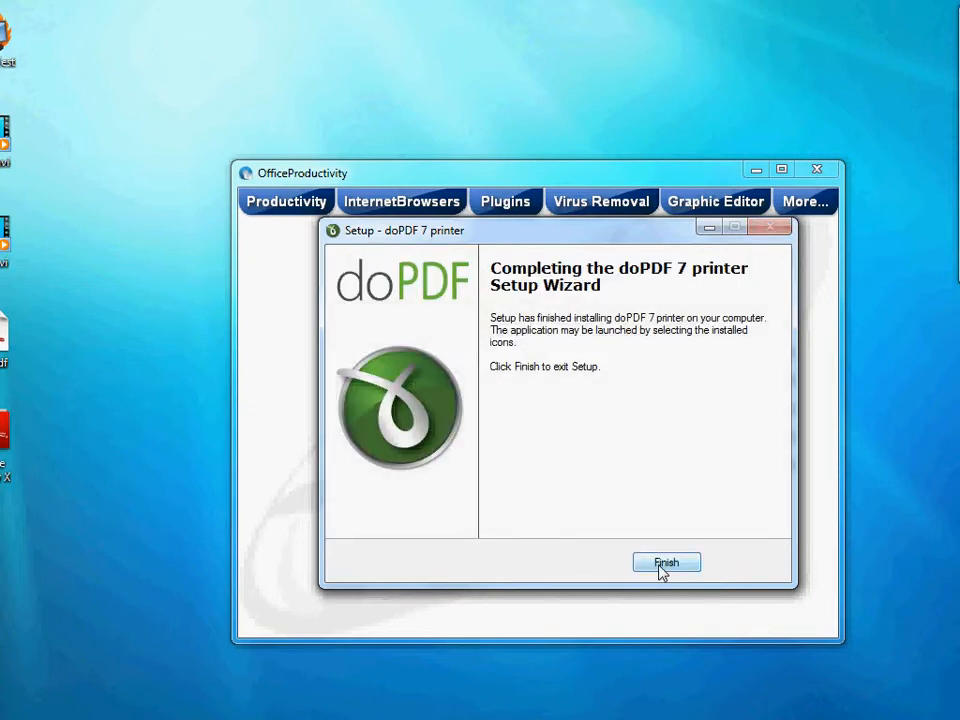
pyautogui.click(666, 562)
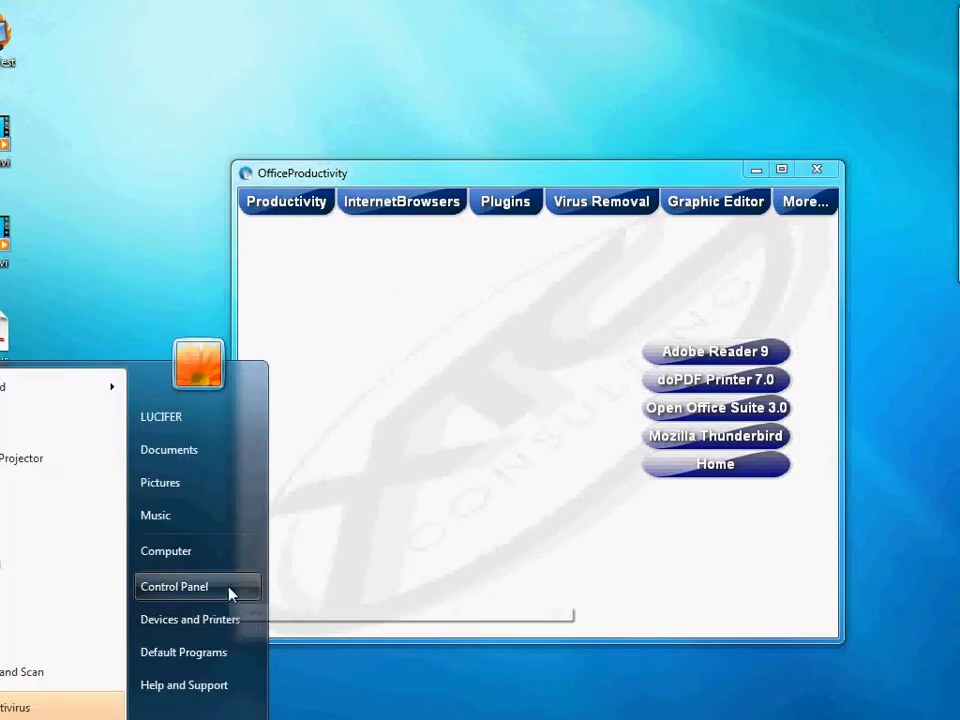
pyautogui.click(174, 586)
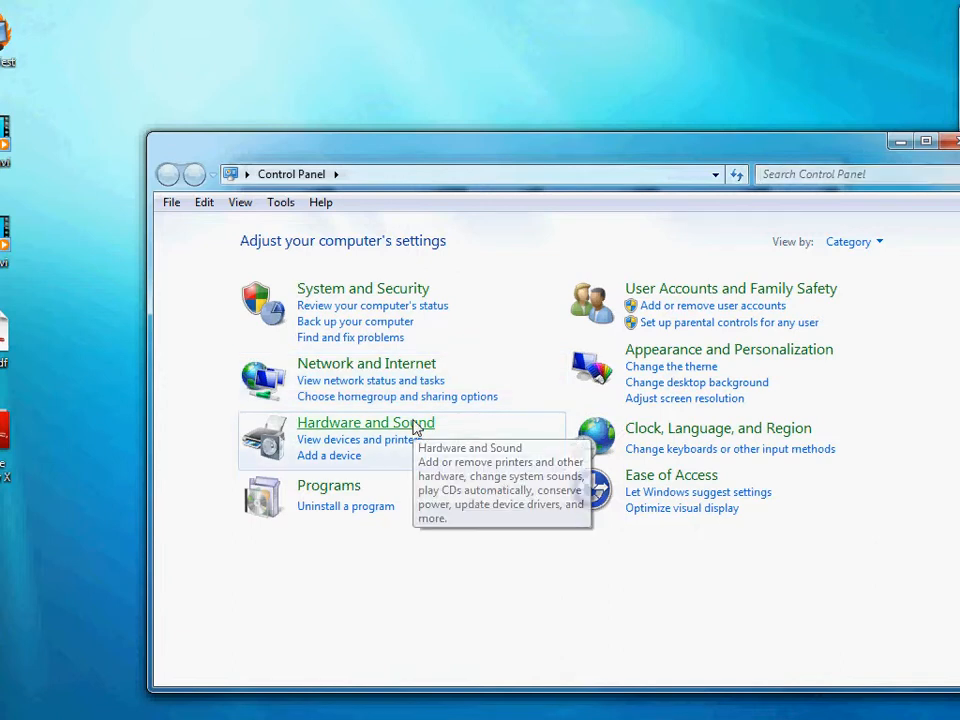
pyautogui.click(364, 422)
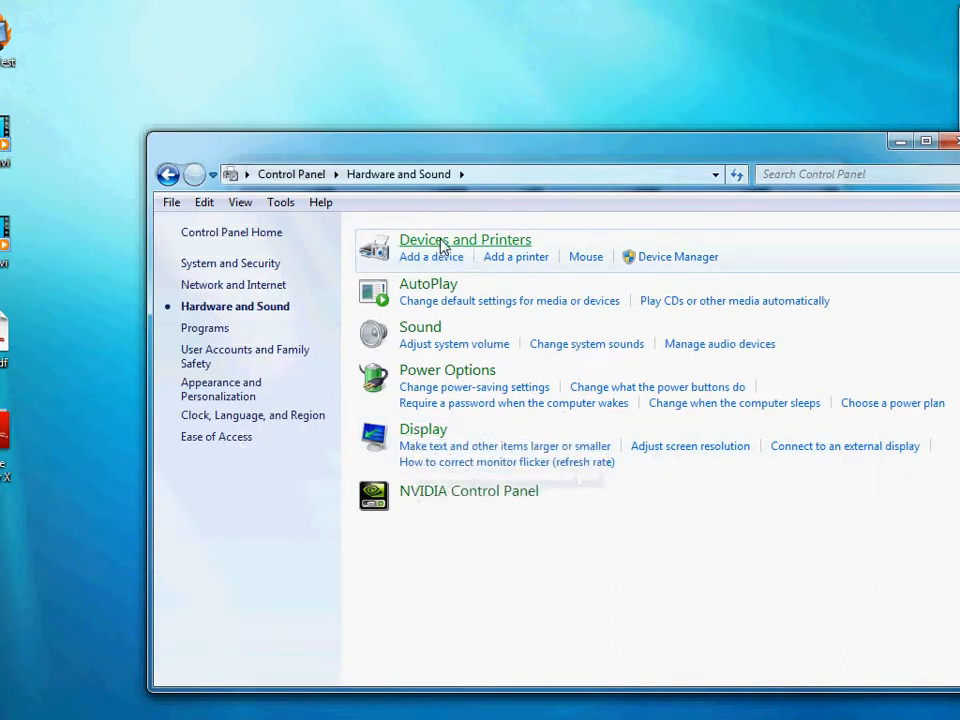
pyautogui.click(464, 240)
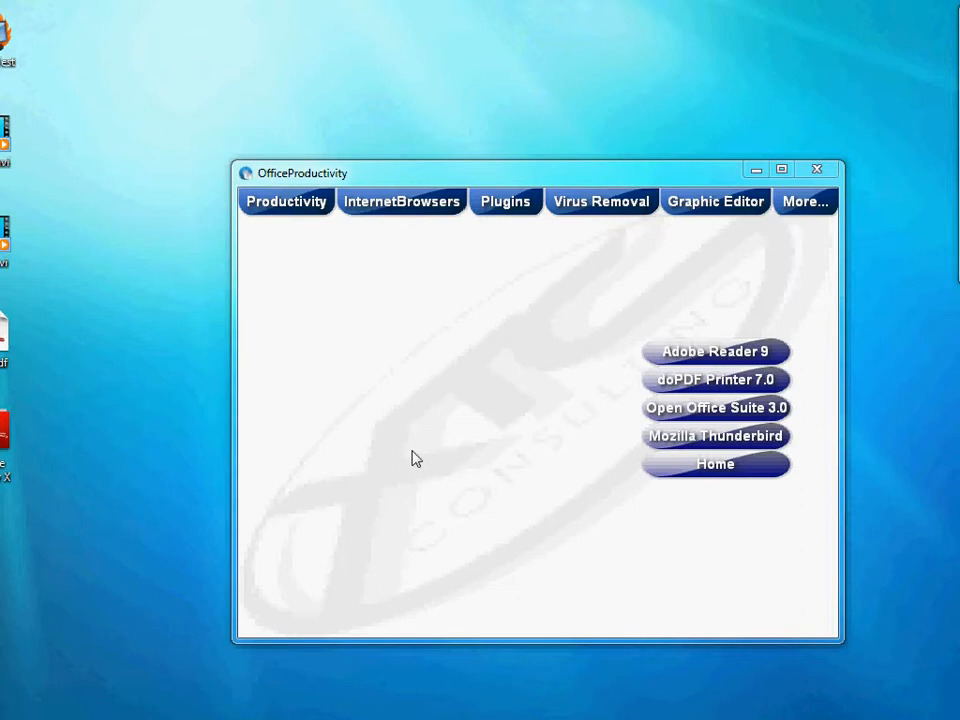
pyautogui.moveTo(164, 534)
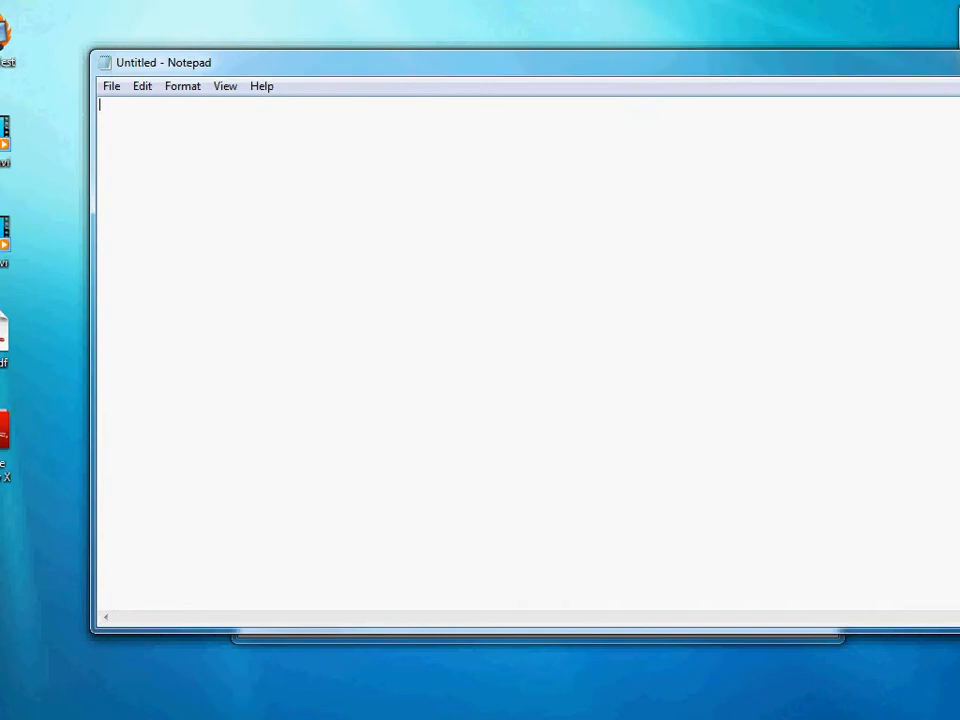
# Step: Write the line 'This is a test of DoPDF printer' in the untitled Notepad document
pyautogui.write('This is a')
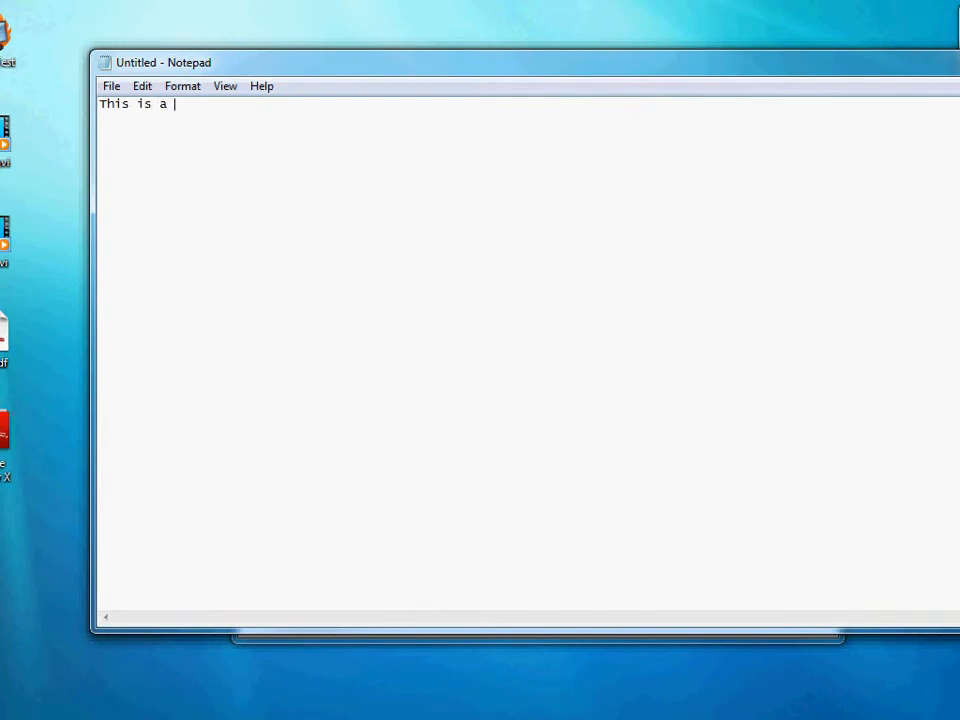
pyautogui.write('test of')
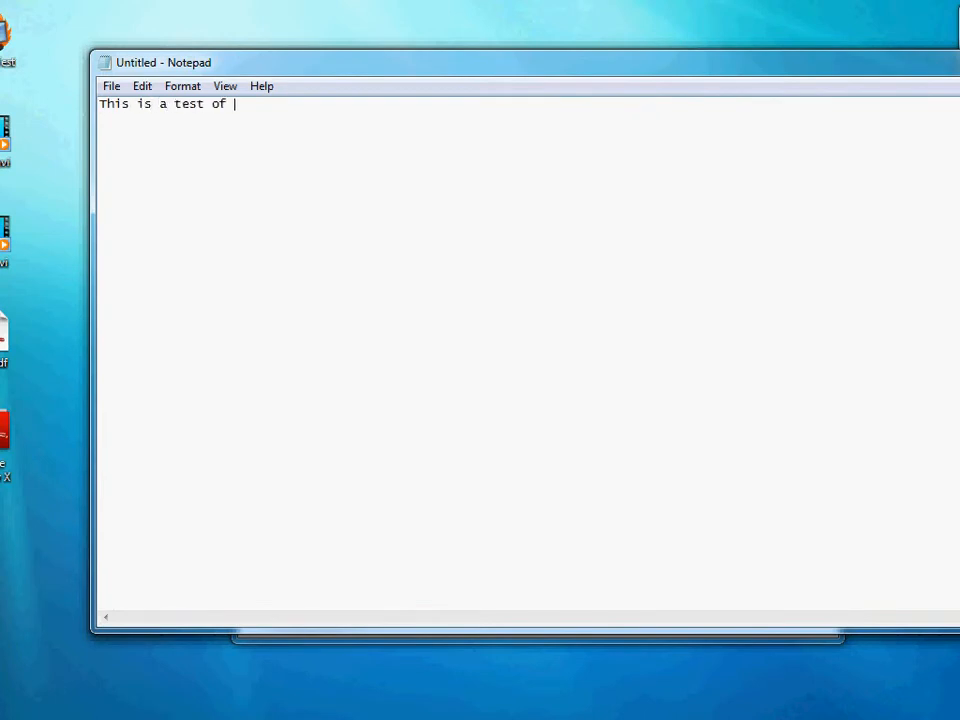
pyautogui.write('Do')
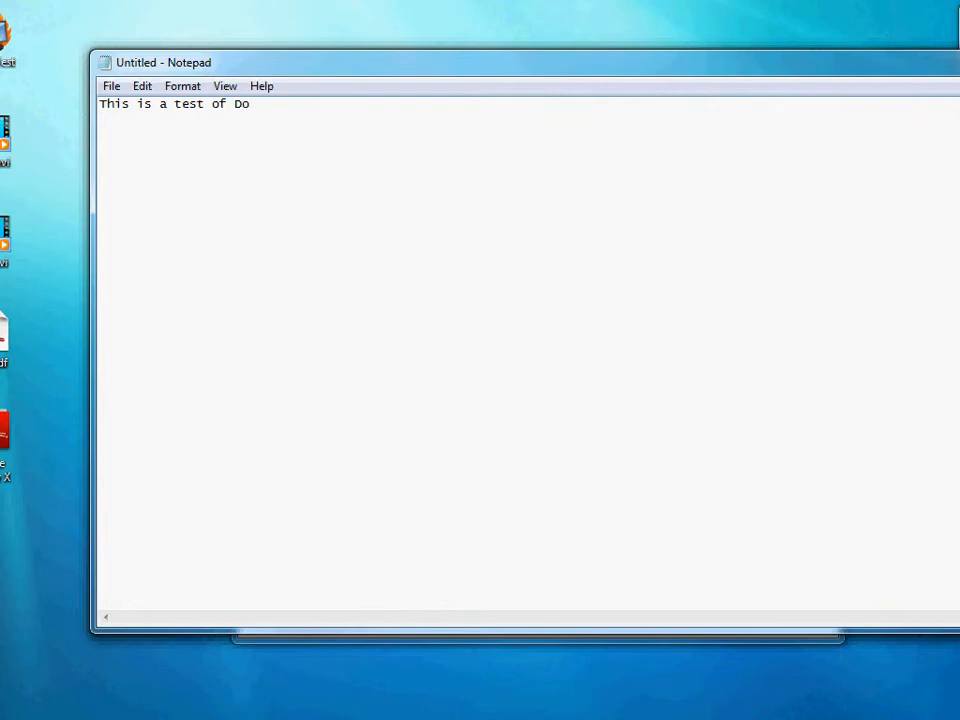
pyautogui.write('PDF')
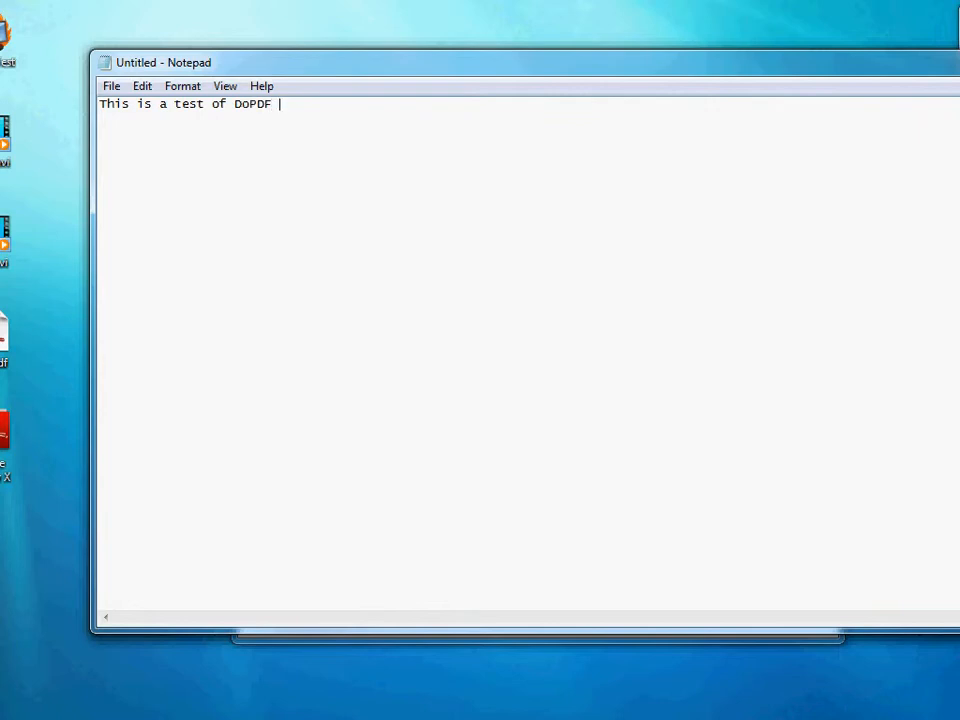
pyautogui.write('printer')
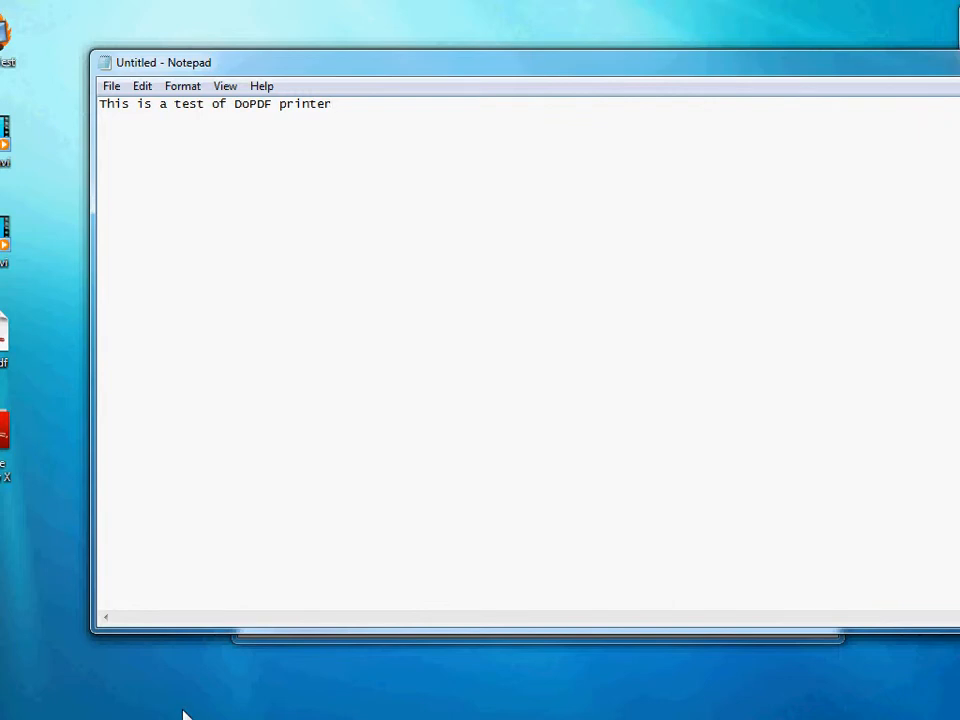
pyautogui.moveTo(220, 176)
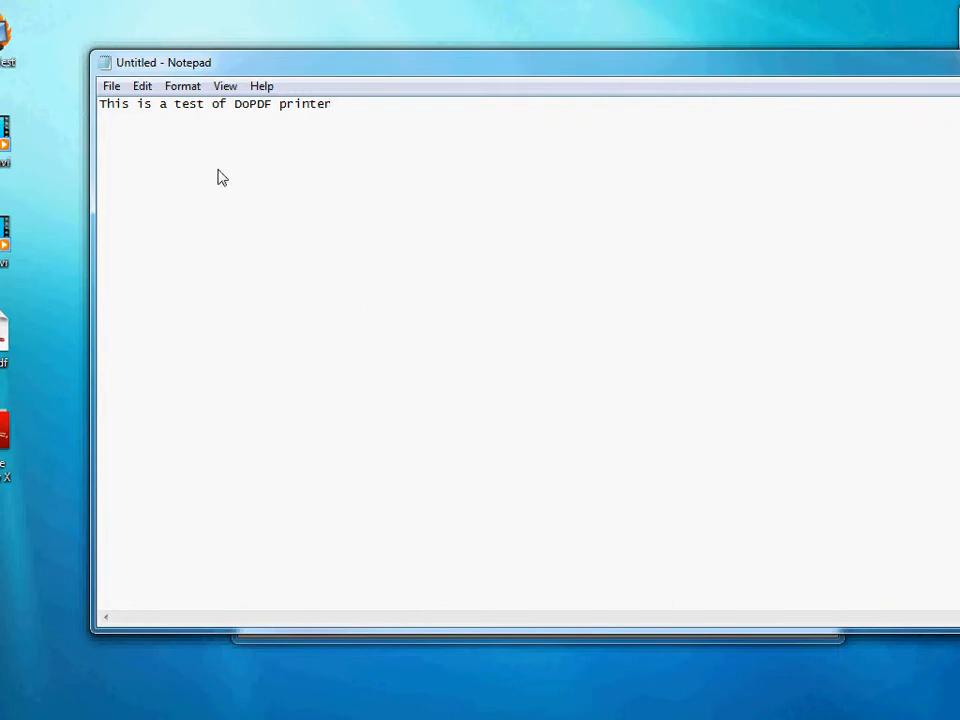
pyautogui.click(112, 84)
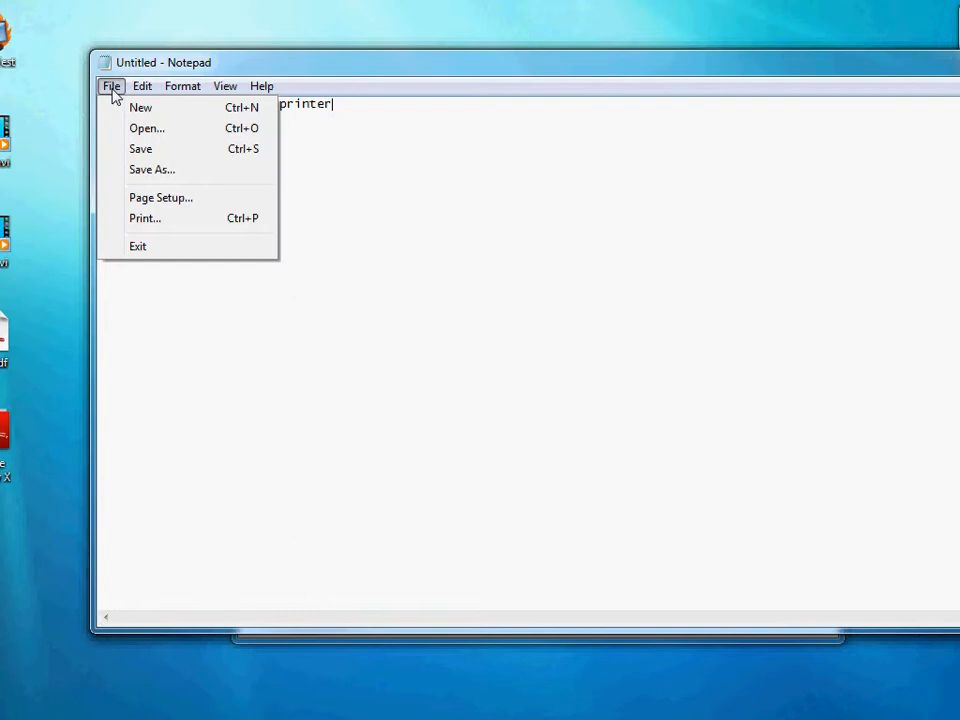
# Step: Print the note with doPDF v7, always using the chosen folder, and pick the Desktop as target
pyautogui.click(144, 218)
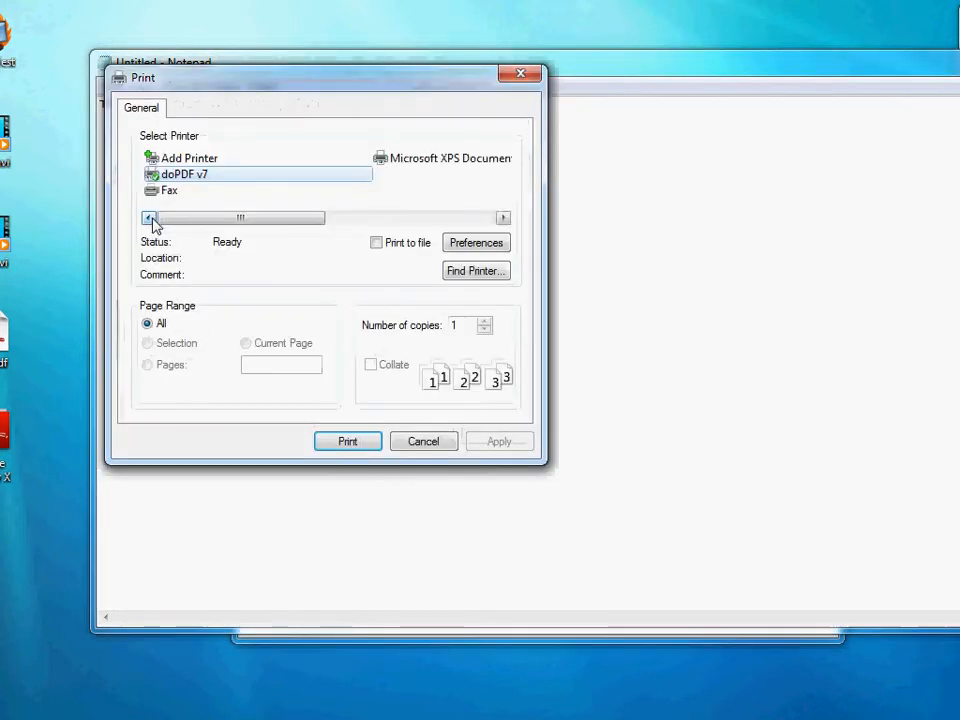
pyautogui.moveTo(204, 178)
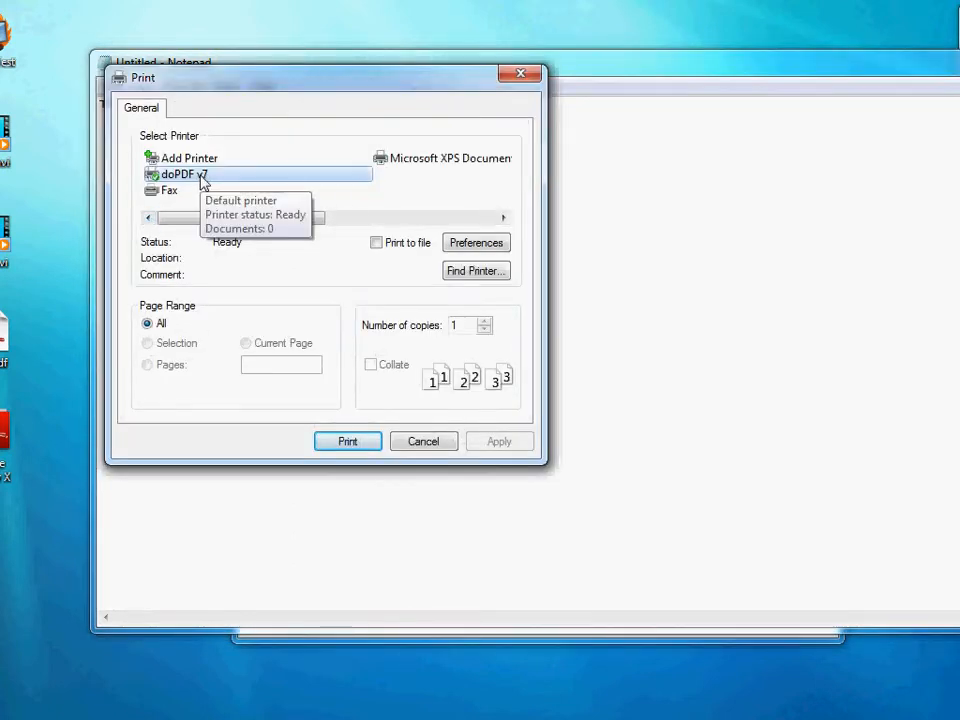
pyautogui.moveTo(192, 180)
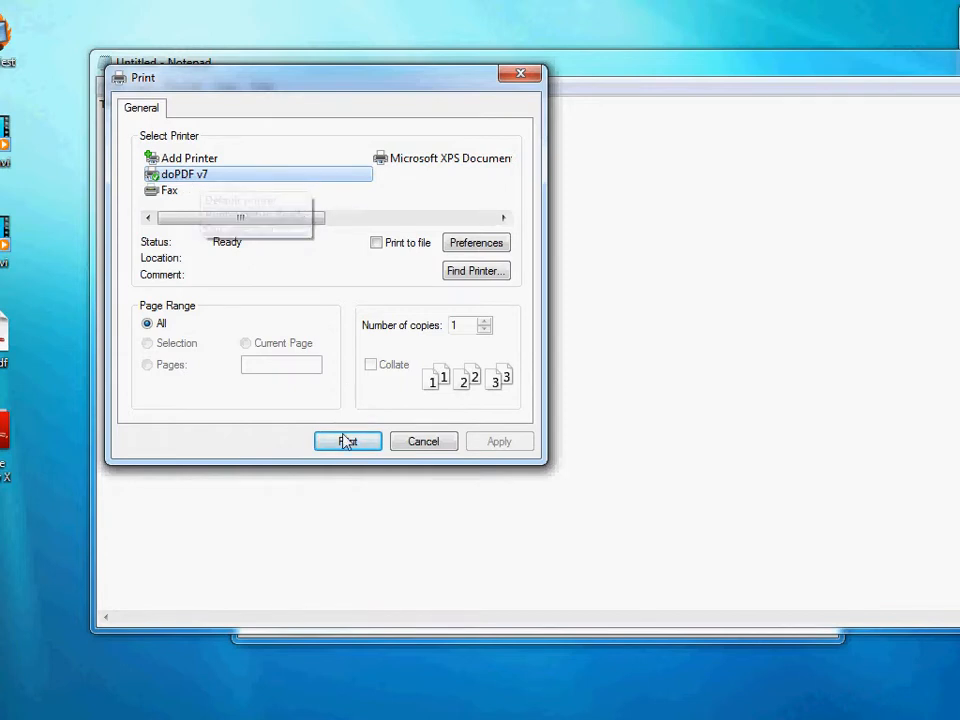
pyautogui.click(348, 442)
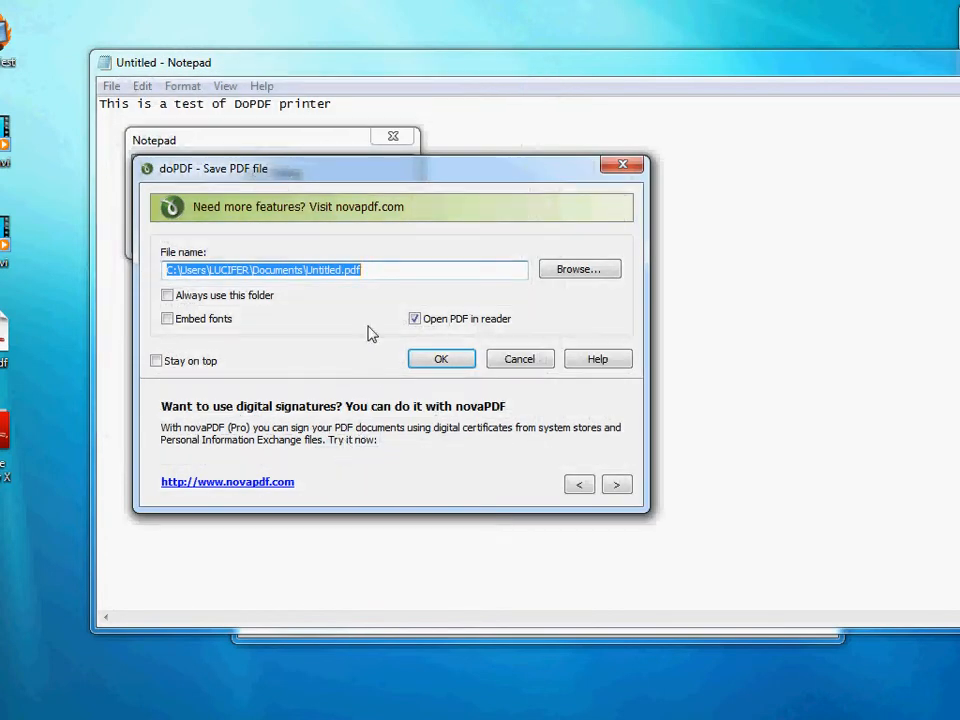
pyautogui.click(168, 294)
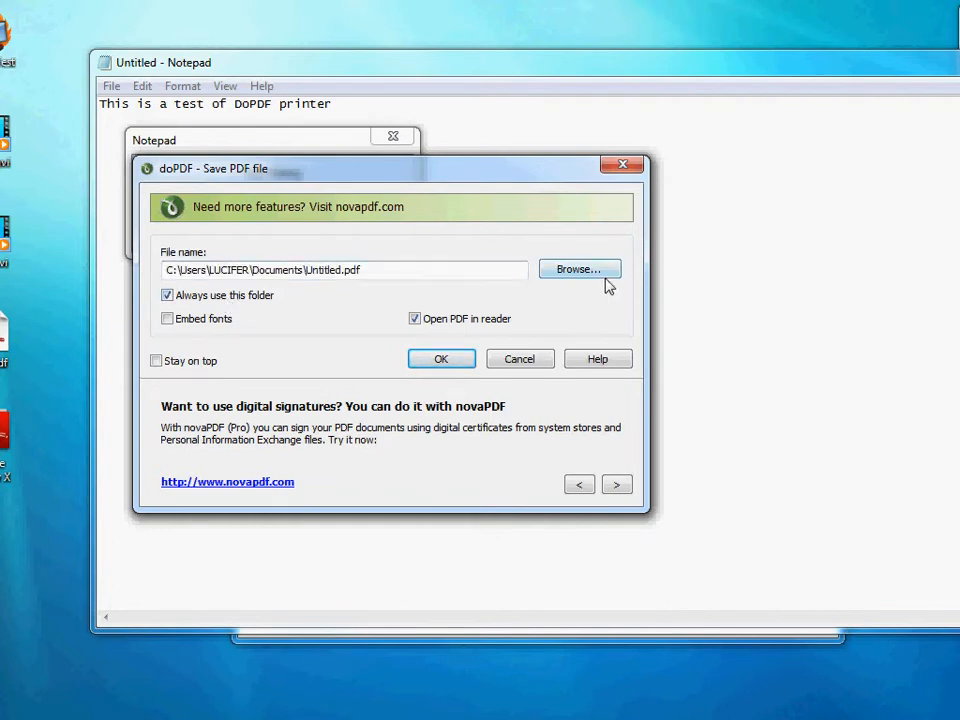
pyautogui.click(578, 268)
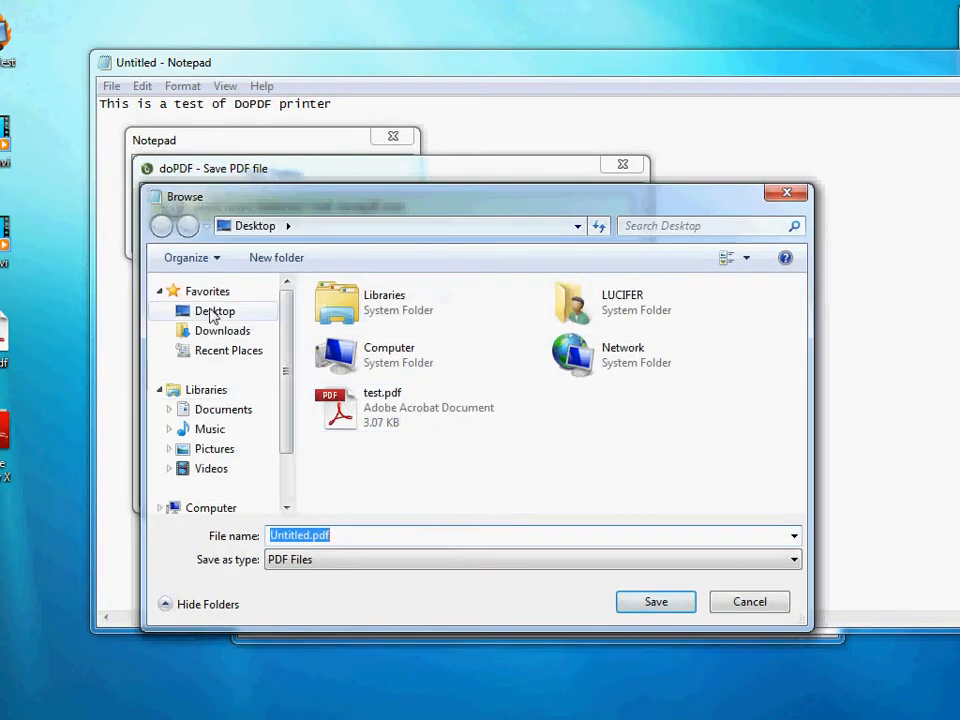
pyautogui.click(656, 600)
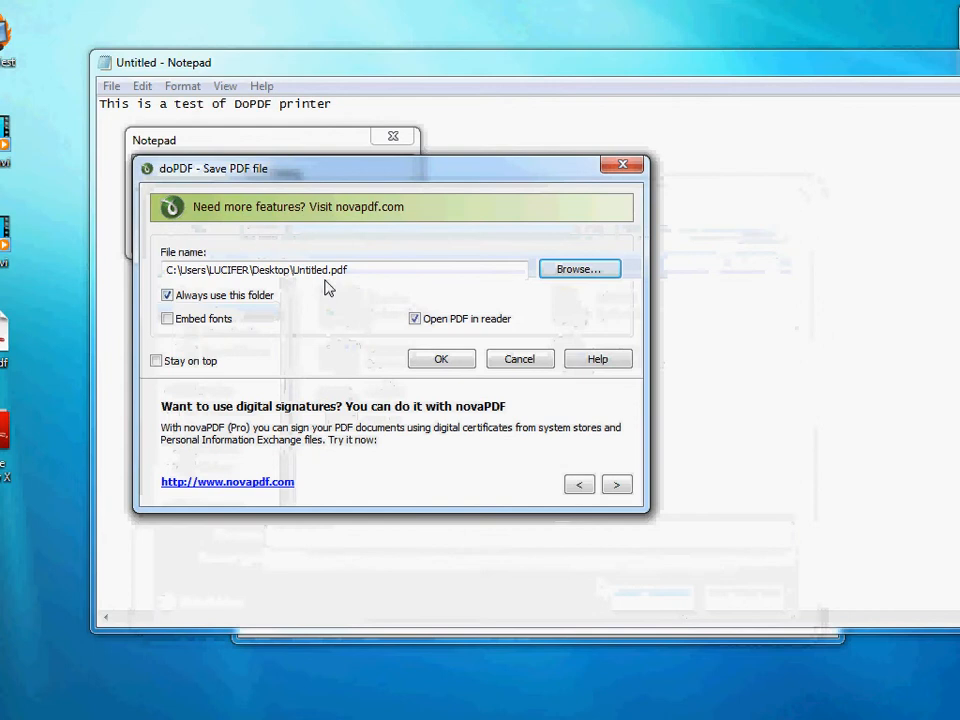
# Step: Name the output file 'mypdffile' and confirm creating the PDF
pyautogui.doubleClick(312, 270)
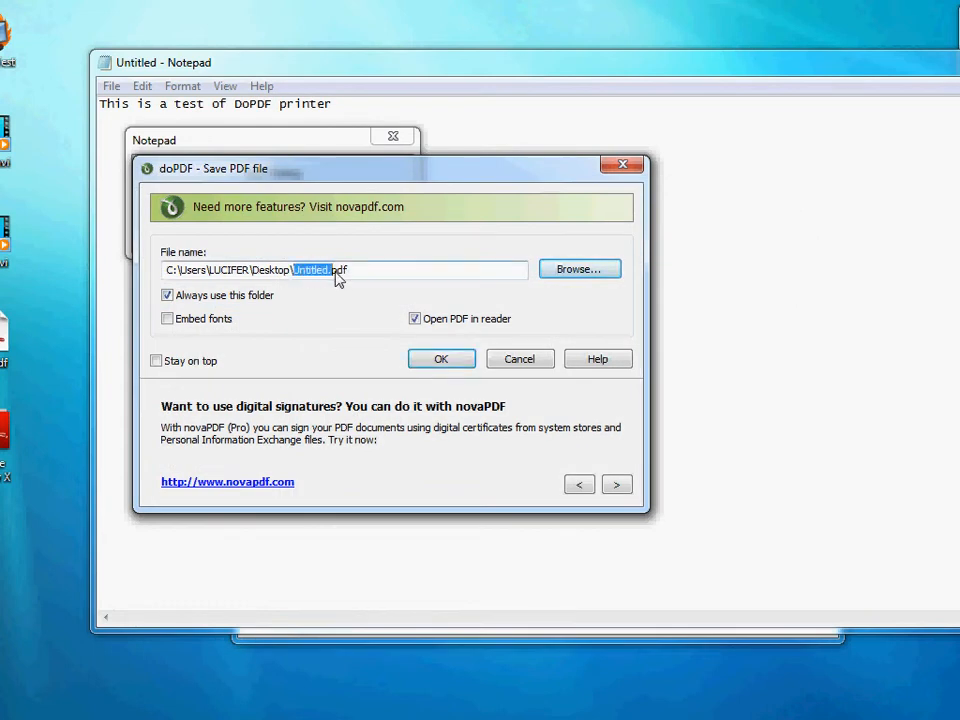
pyautogui.write('mypdf')
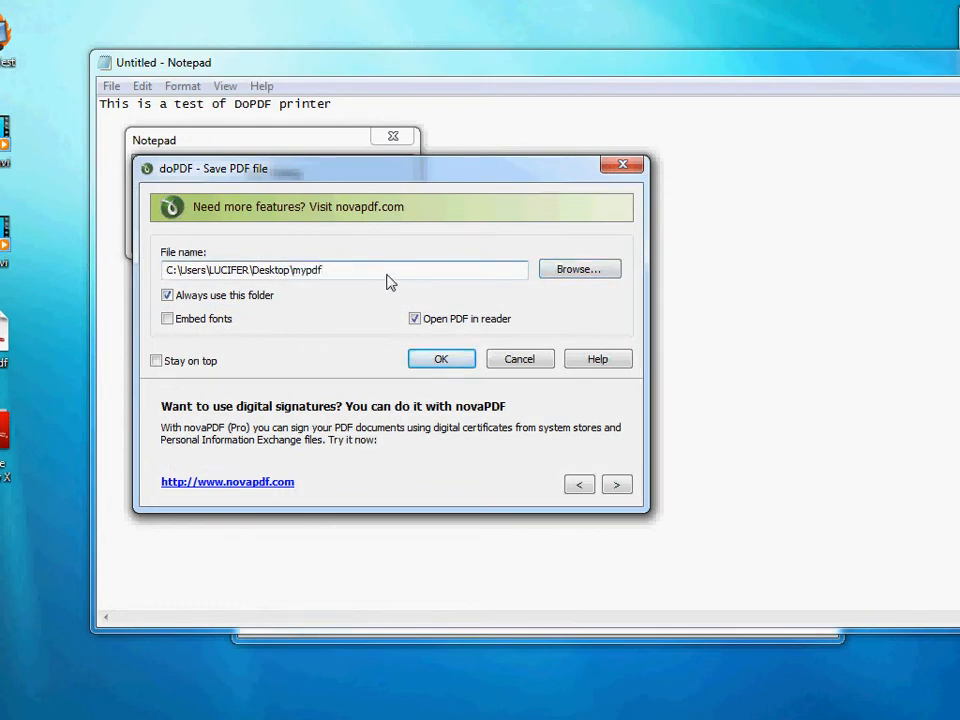
pyautogui.write('file')
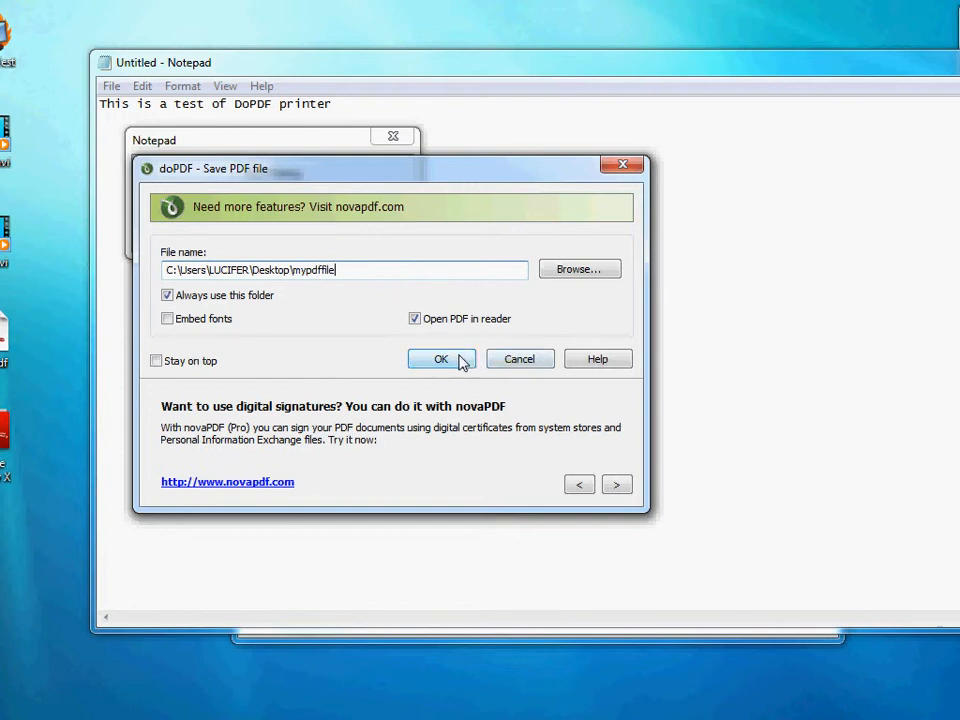
pyautogui.click(440, 358)
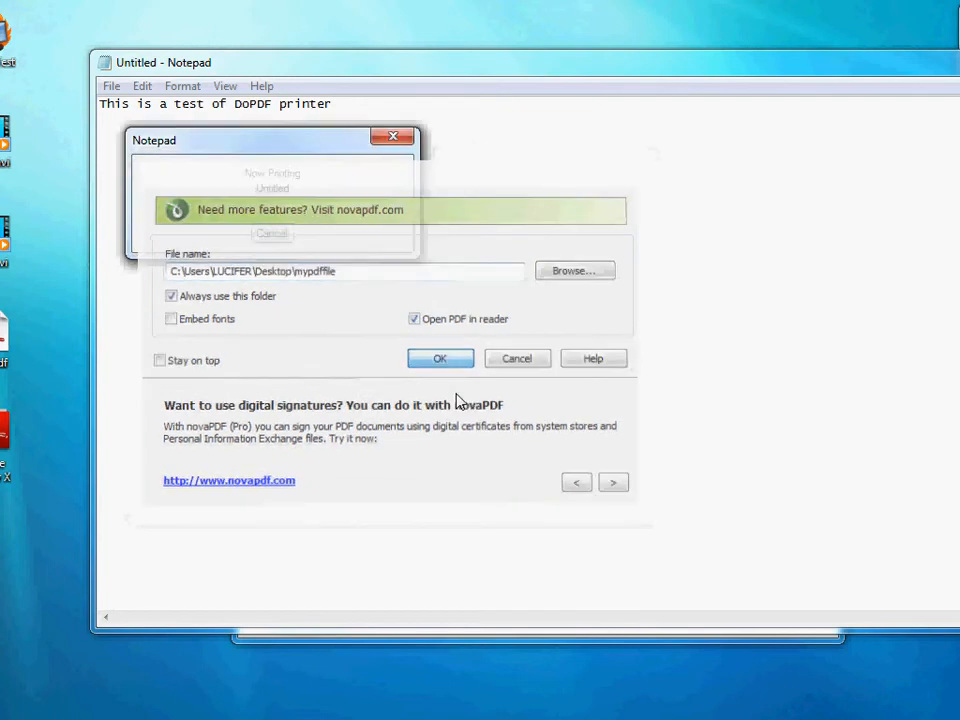
pyautogui.click(440, 358)
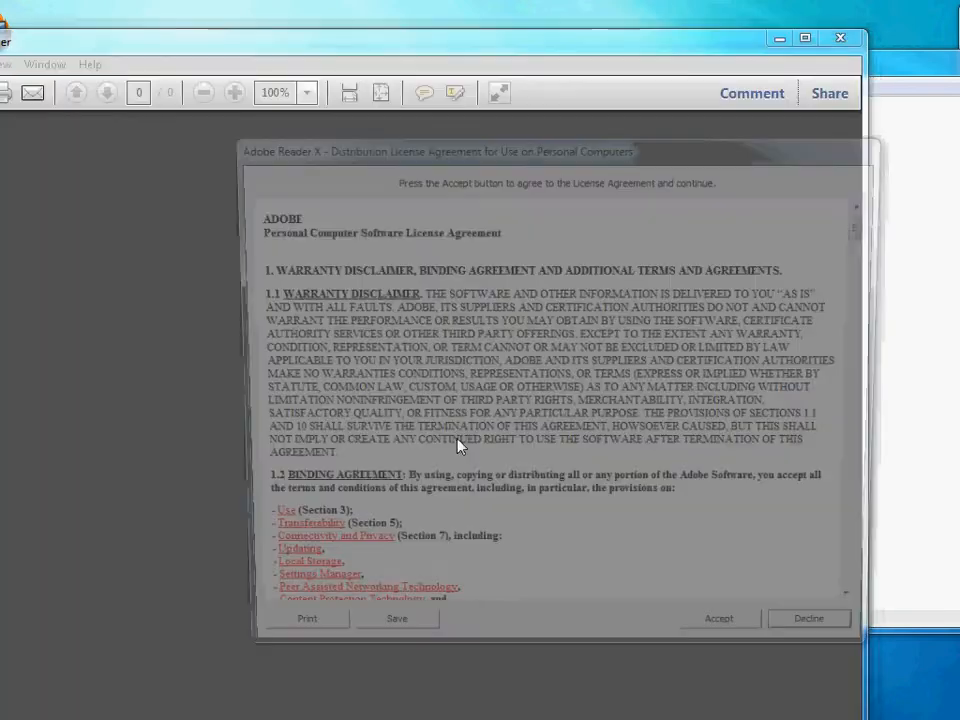
# Step: Accept the Adobe Reader license and select the test line shown in mypdffile.pdf
pyautogui.click(720, 618)
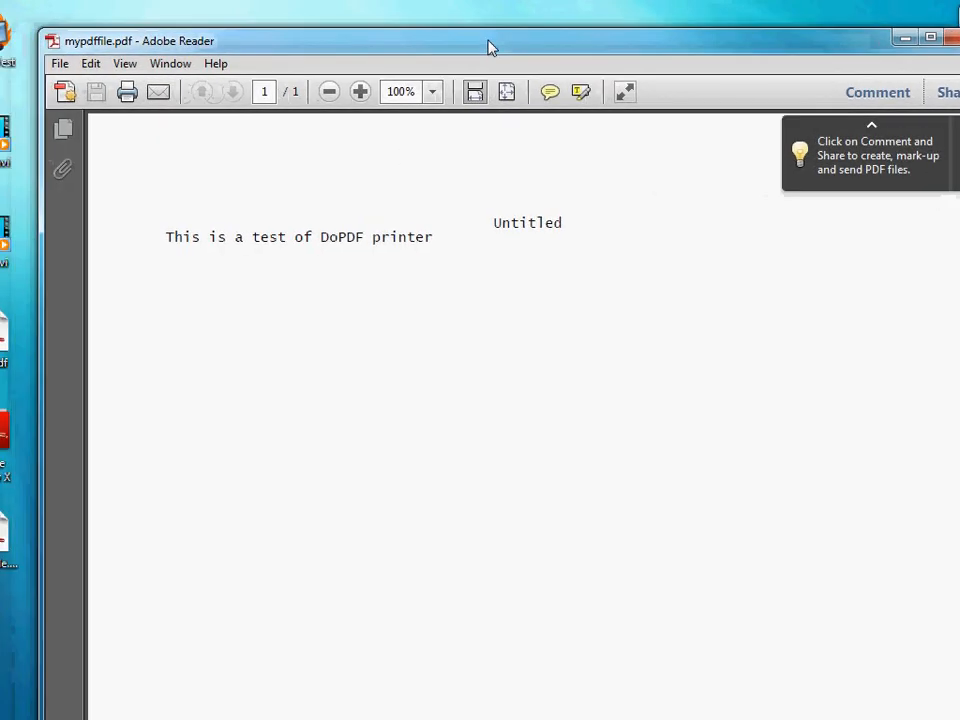
pyautogui.moveTo(178, 248)
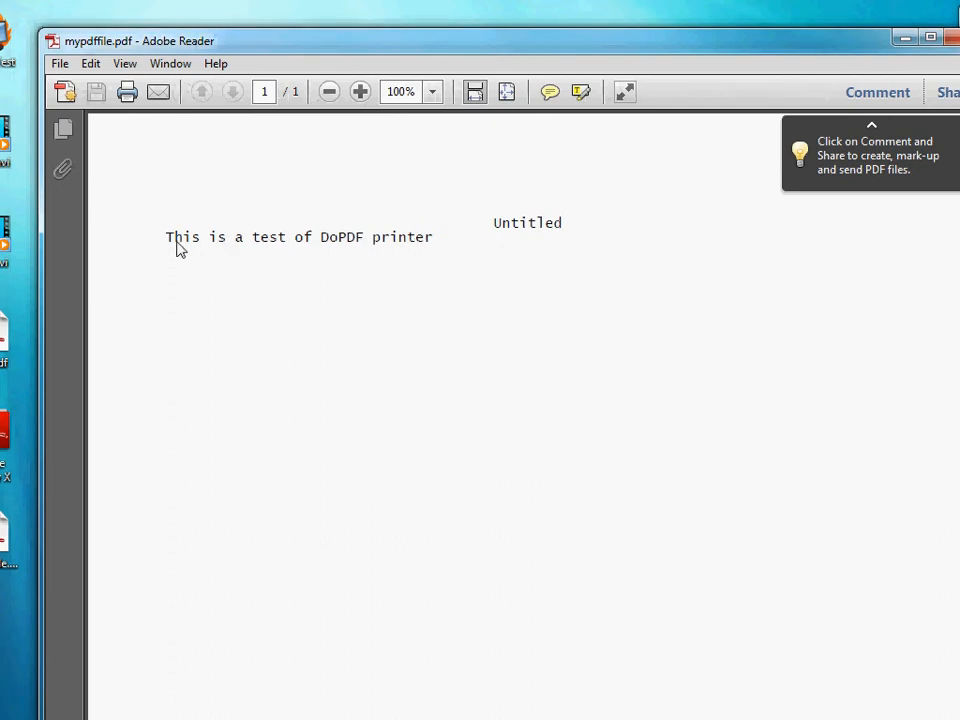
pyautogui.moveTo(166, 236); pyautogui.dragTo(432, 236)
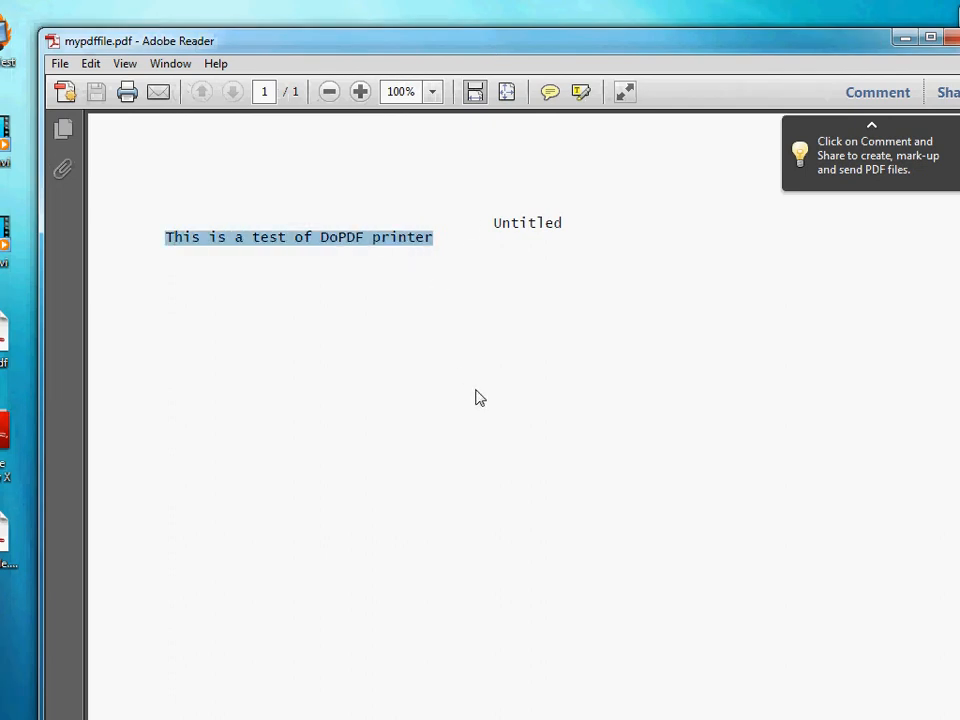
pyautogui.moveTo(578, 220)
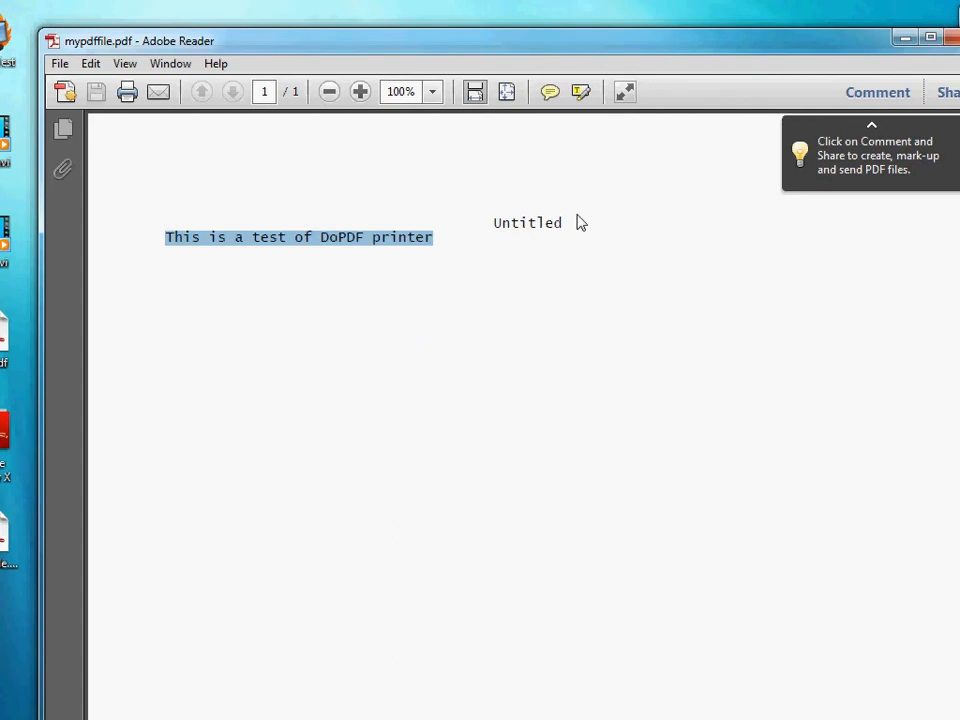